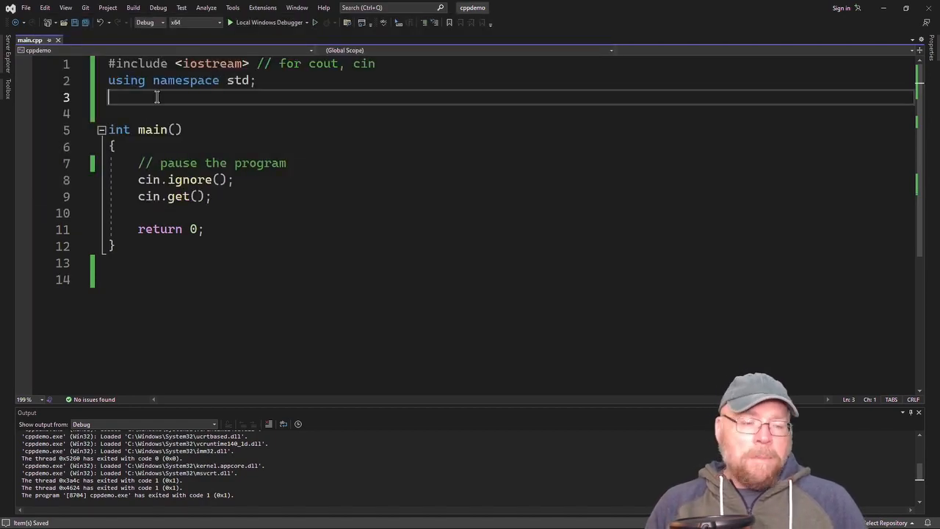
Declare class Square above main with private double side and a public '// interface' section.
key("enter")
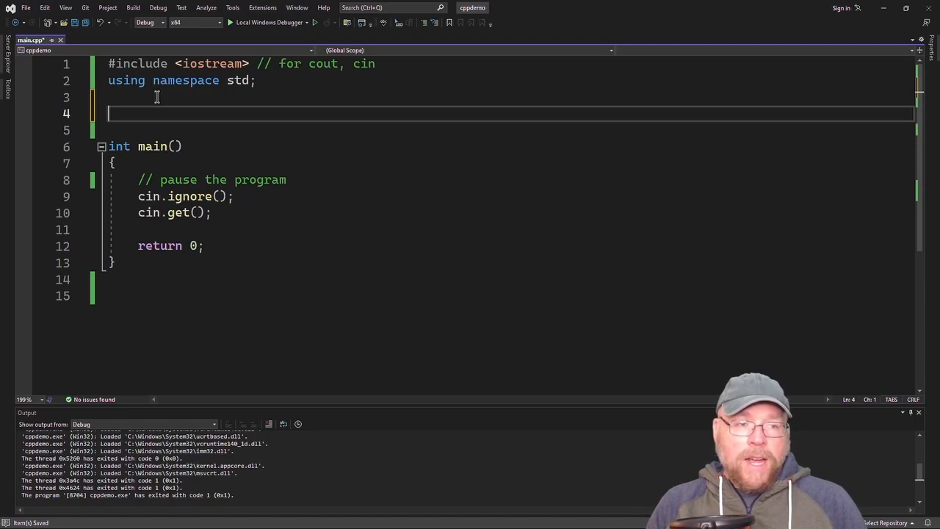
type("class Square")
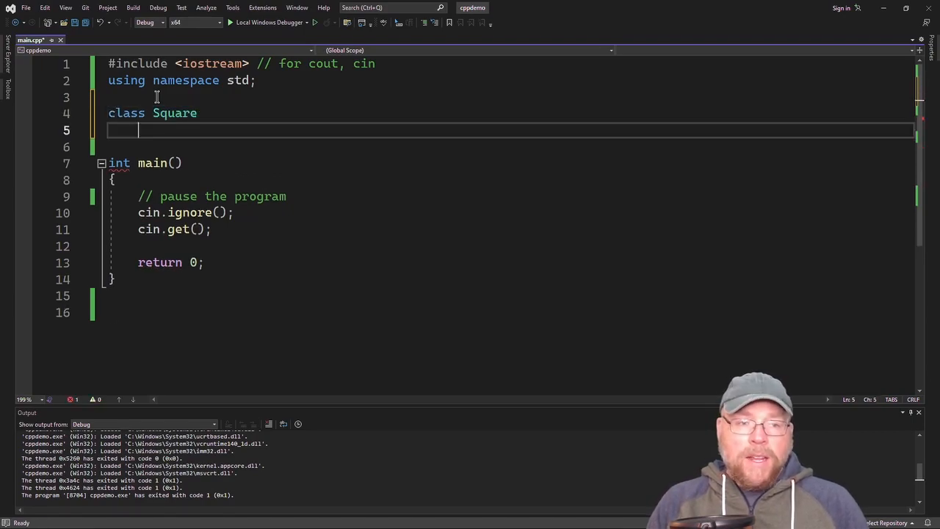
type("{")
type("doubl")
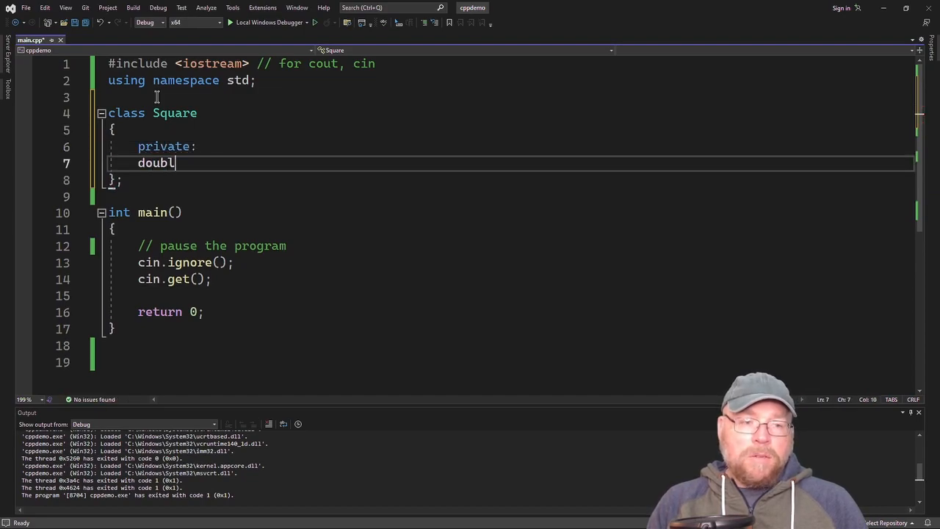
type("e side;")
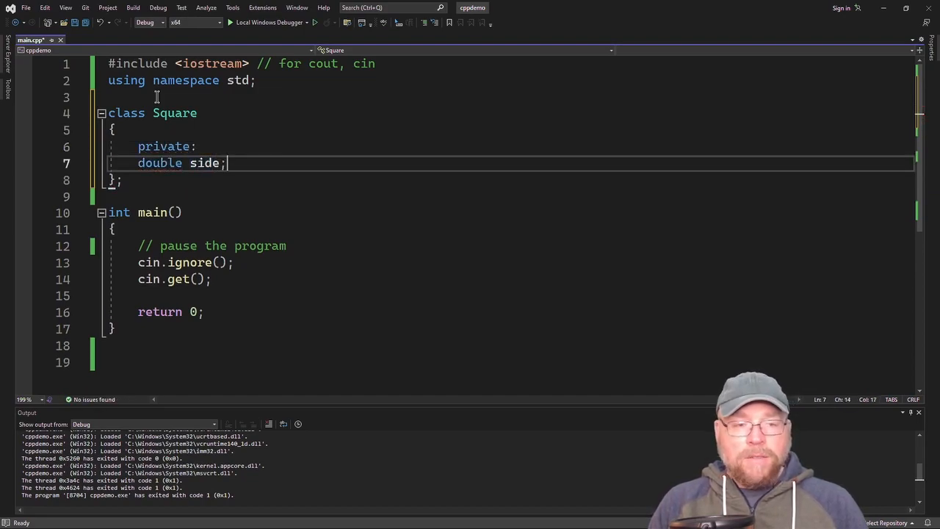
type("pu")
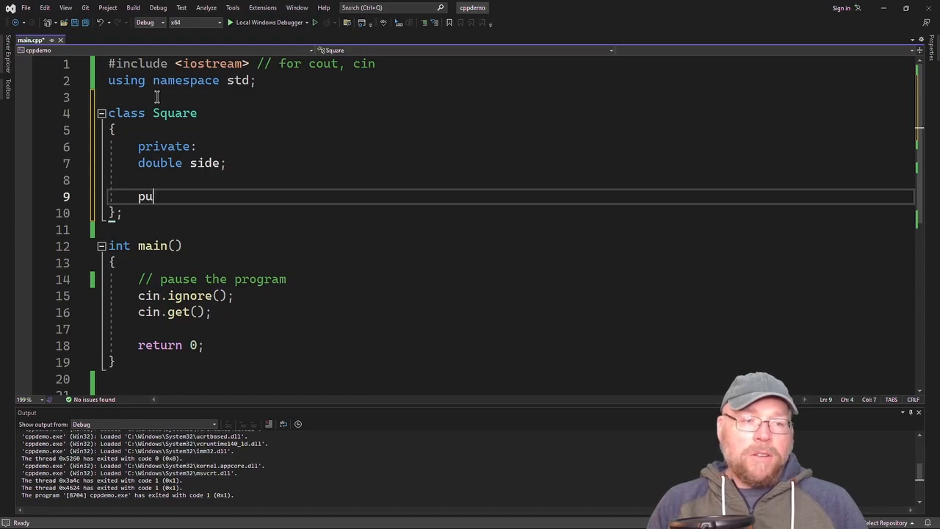
type("blic: // i")
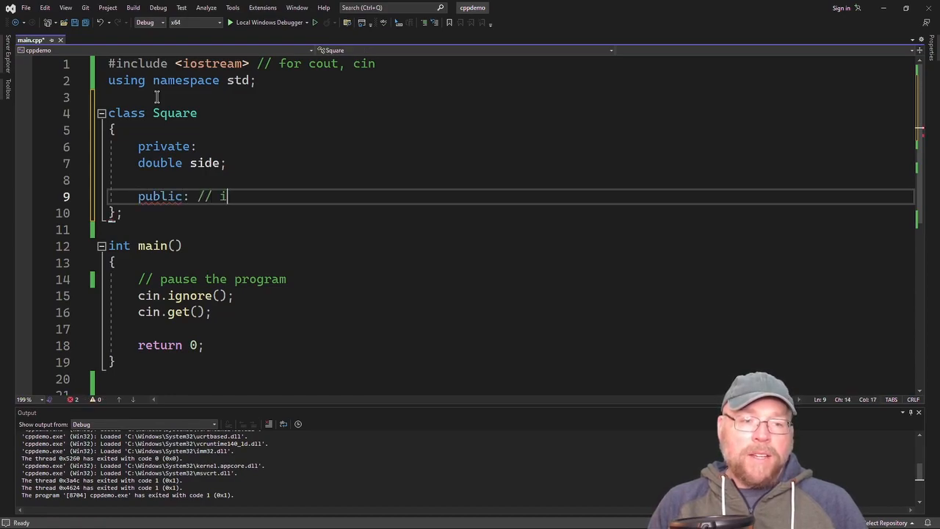
type("nterface")
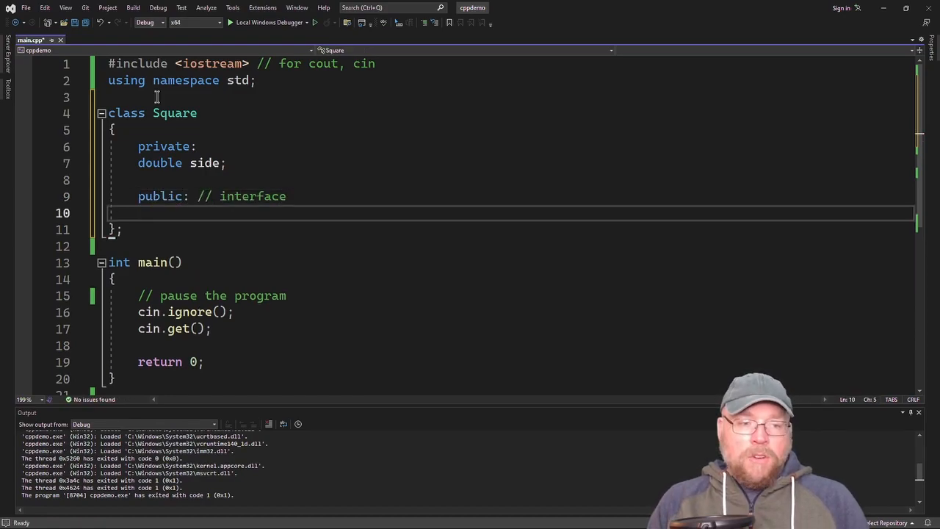
Declare the mutator void setSide(double) under a '// mutator' comment.
type("// mutator")
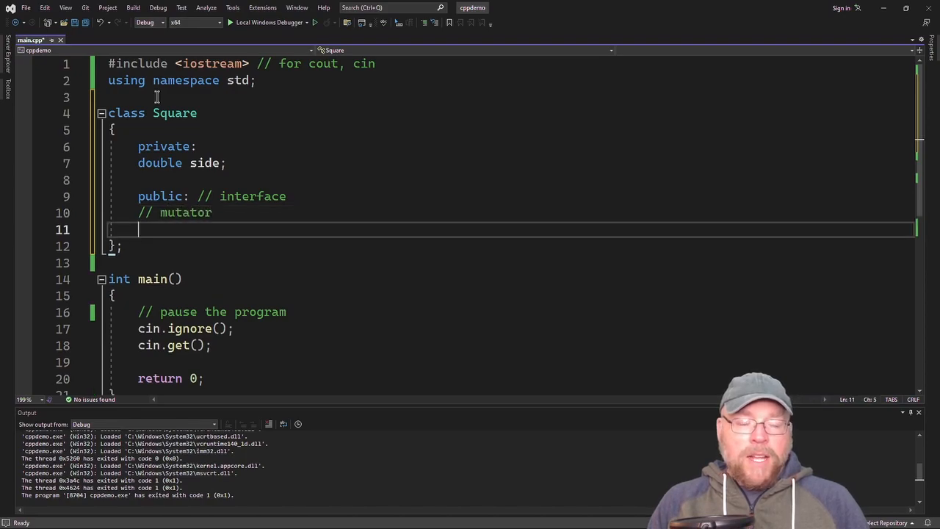
left_click(101, 196)
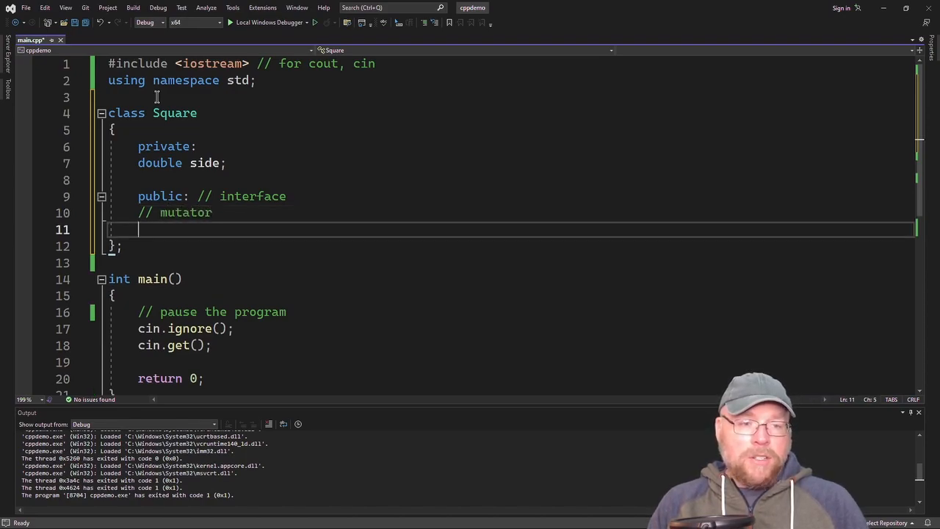
type("void")
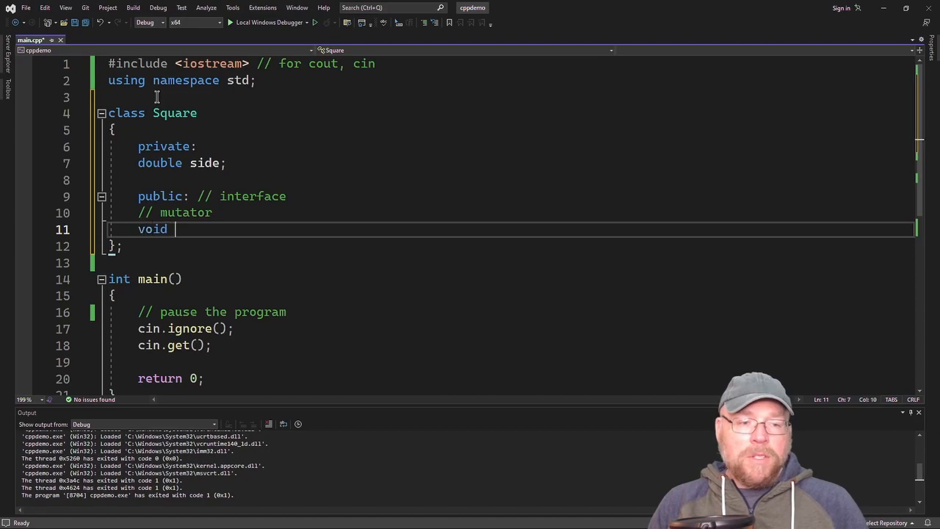
type("setSide()")
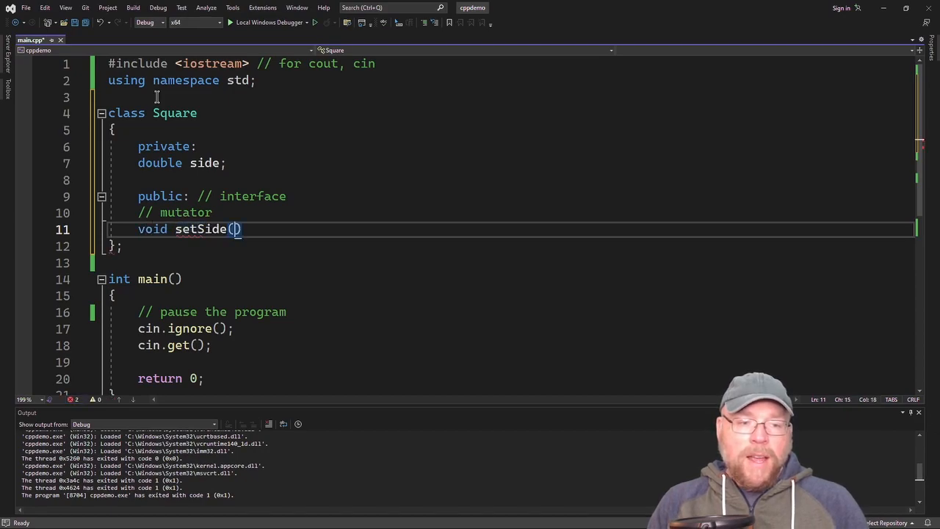
type("double")
type("// a")
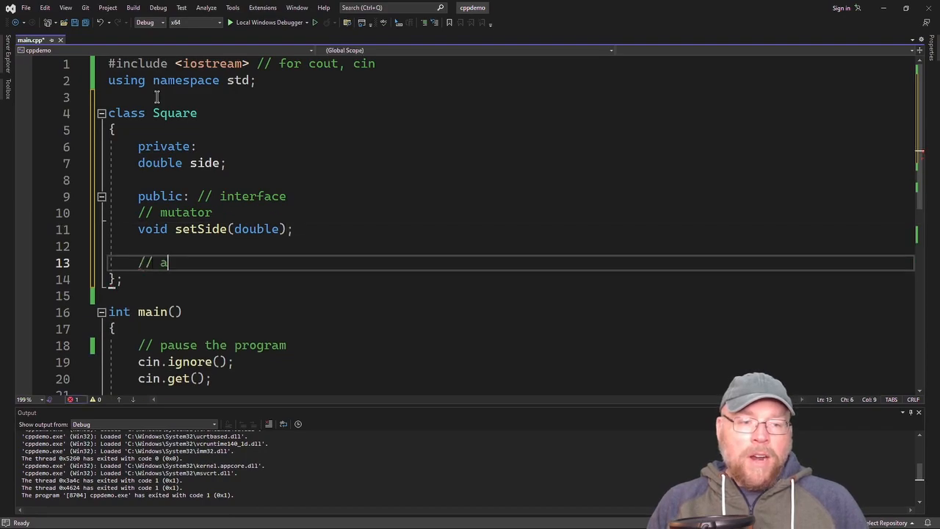
Declare const accessors getSide() and getArea() under a '// accessors' comment.
type("ccessors")
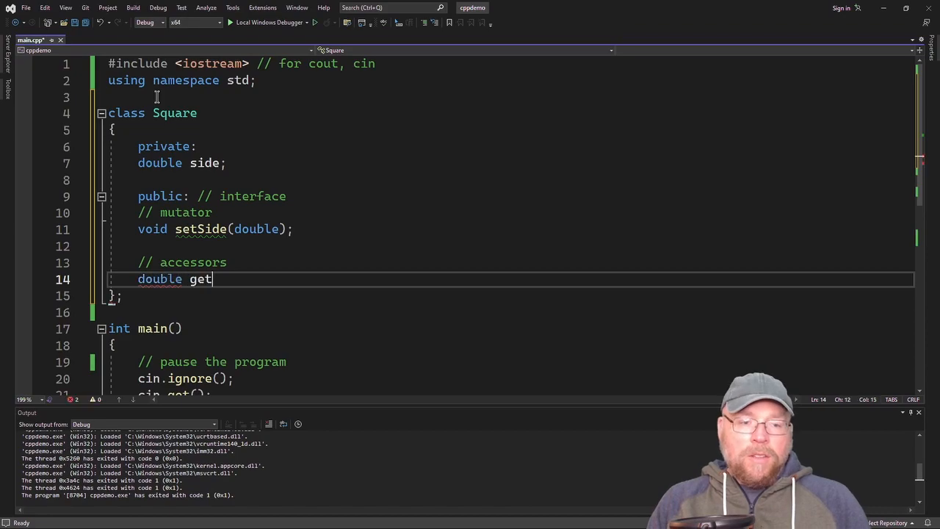
type("Side() const")
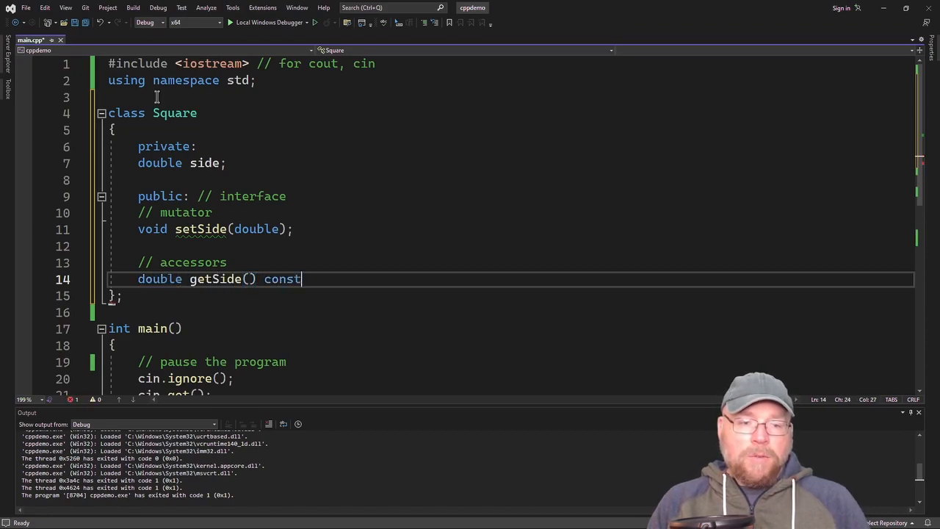
type(";")
type("double getArea")
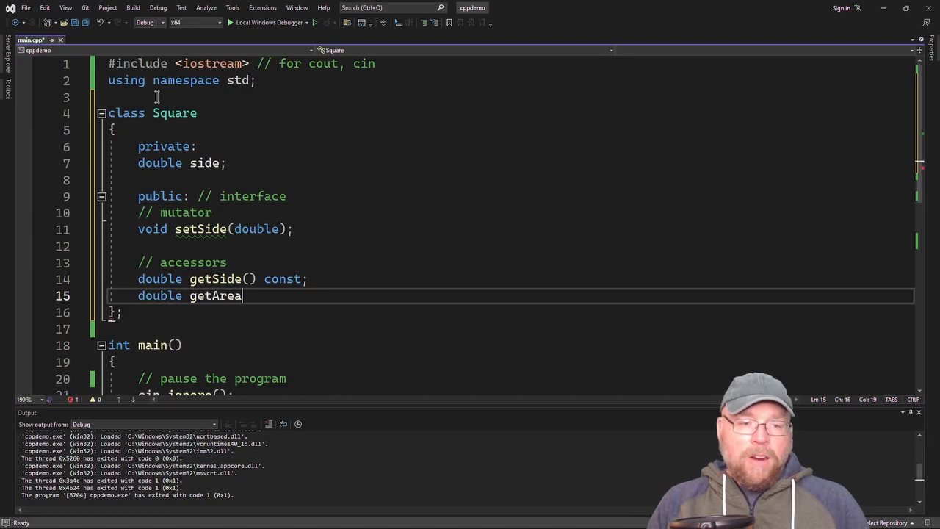
type("() co")
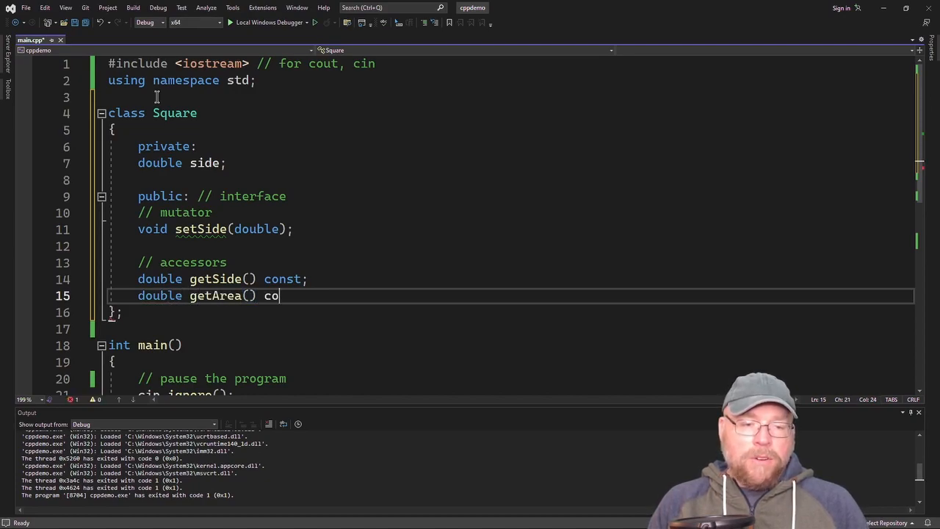
type("nst;")
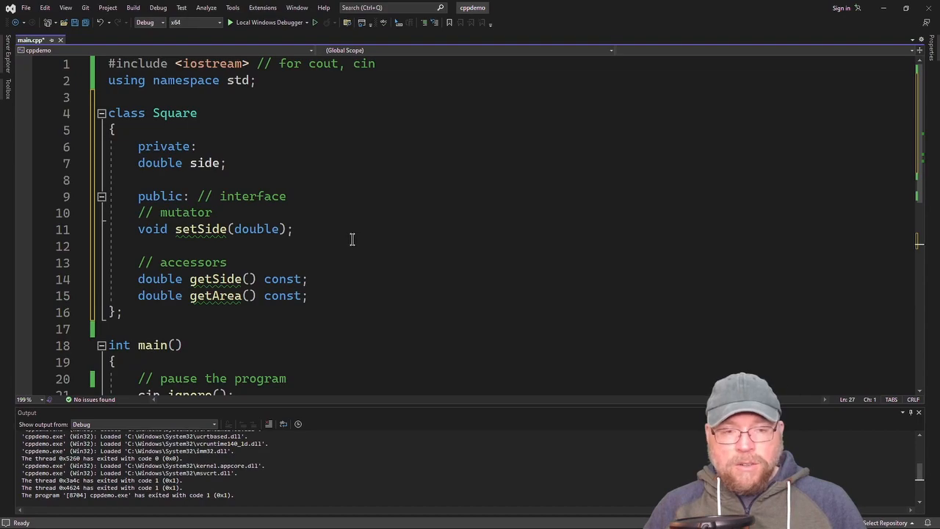
Begin the definition void Square::setSide(double s) with an empty brace body.
type("v")
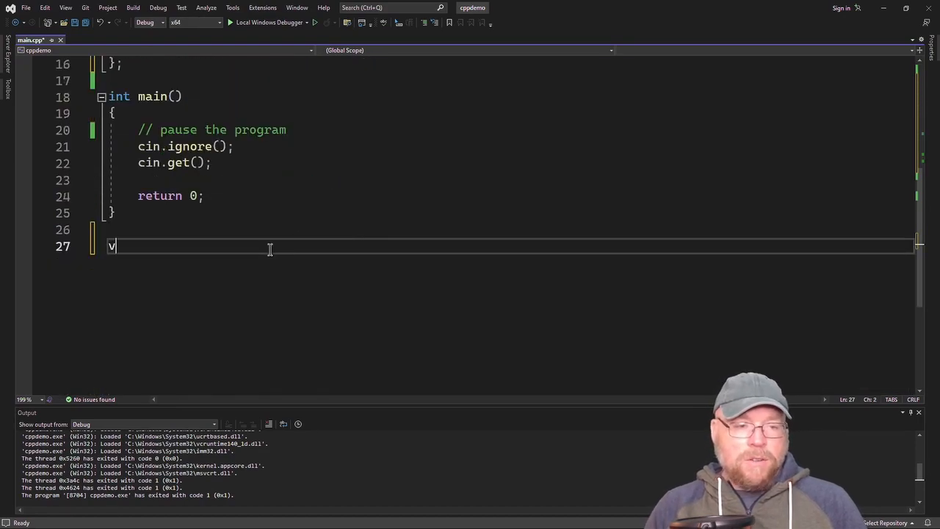
type("oid Squ")
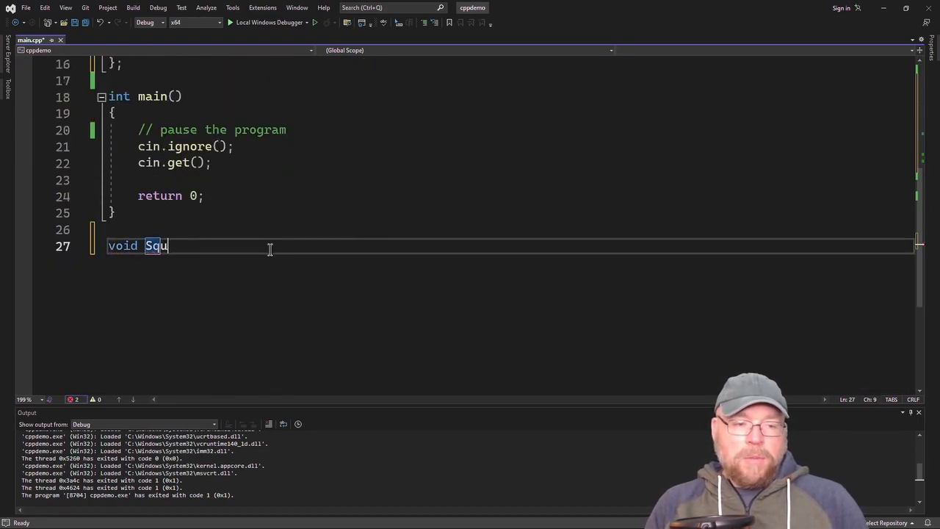
type("are::")
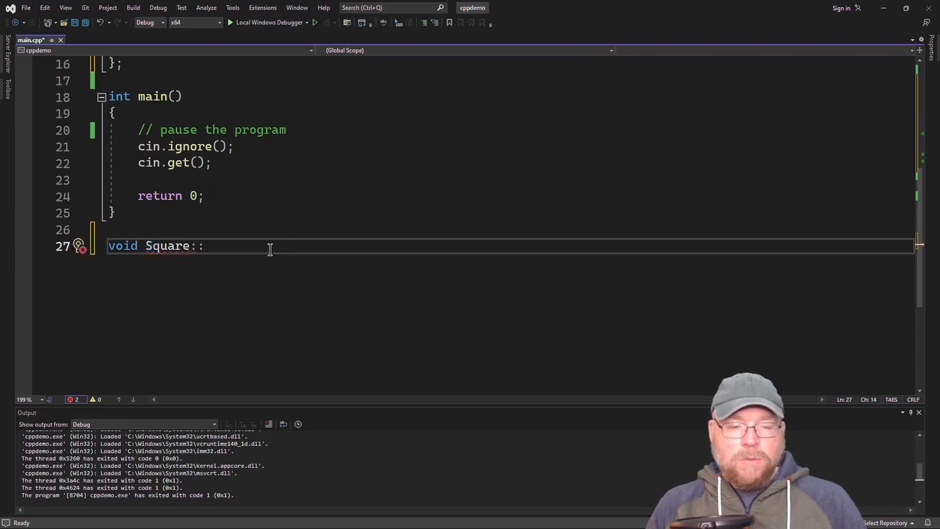
type("setSi")
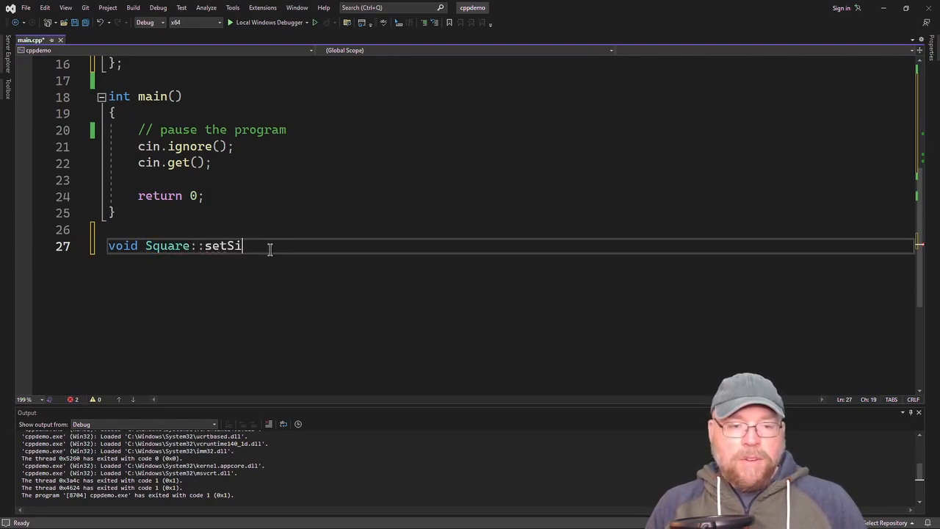
type("de(double)")
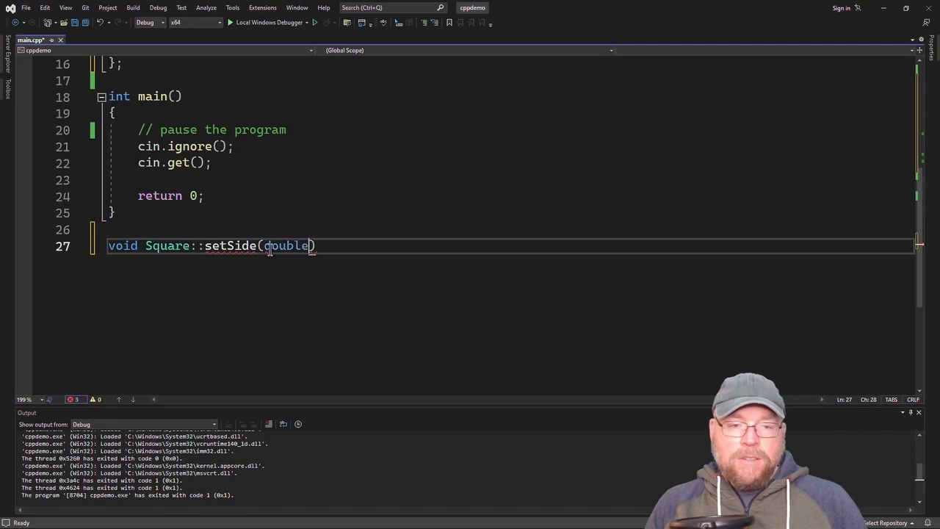
type("s")
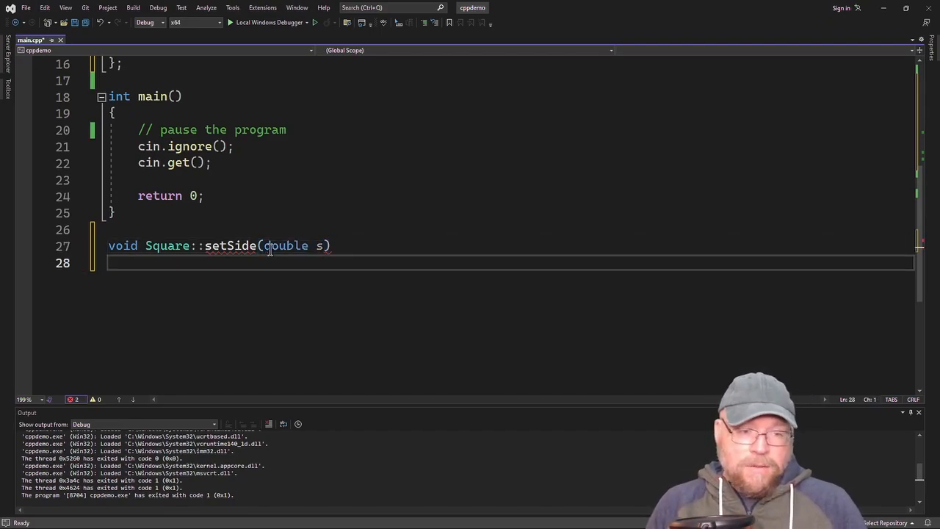
type("{")
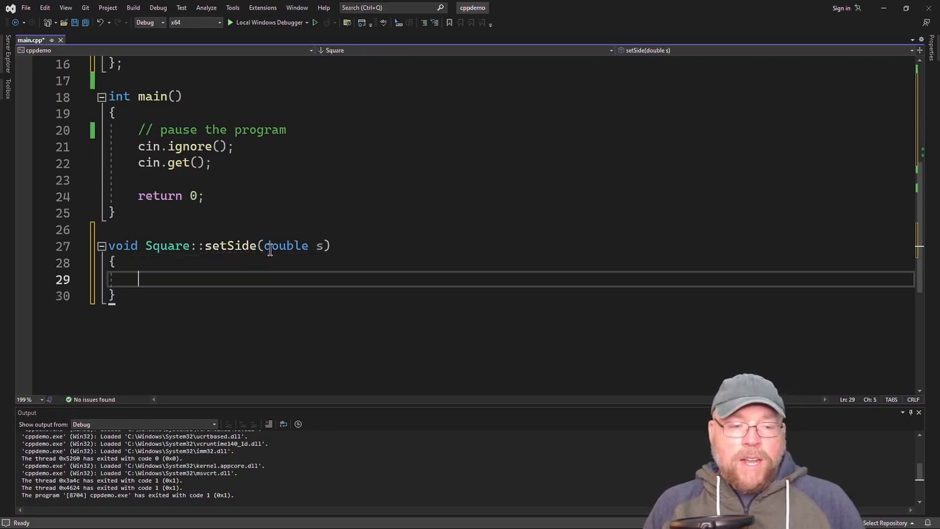
Add '// input validation': if (s > 0) side = s; else exit(EXIT_SUCCESS);.
type("//")
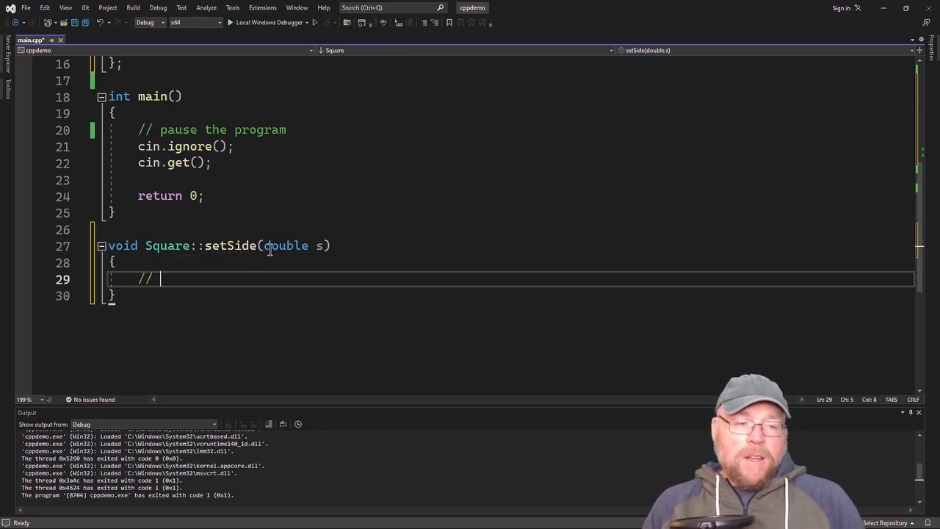
type("input validation code")
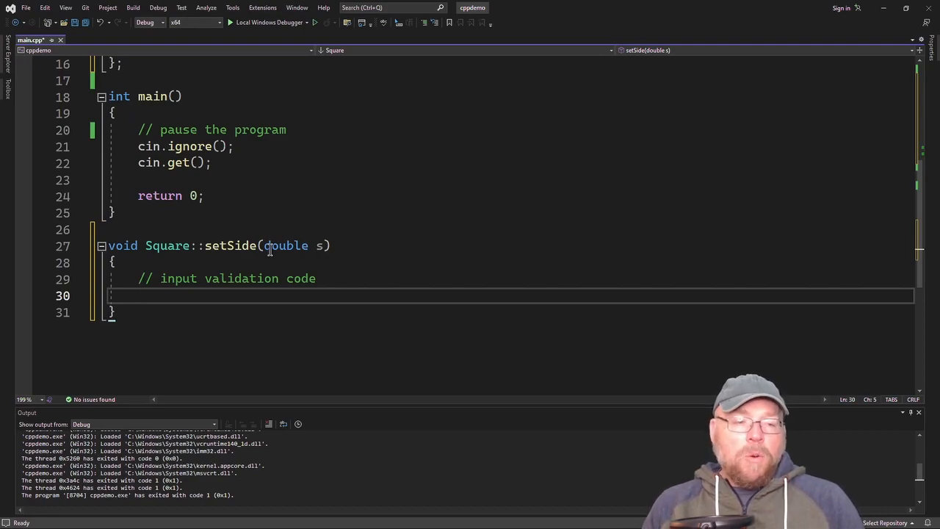
type("if(s")
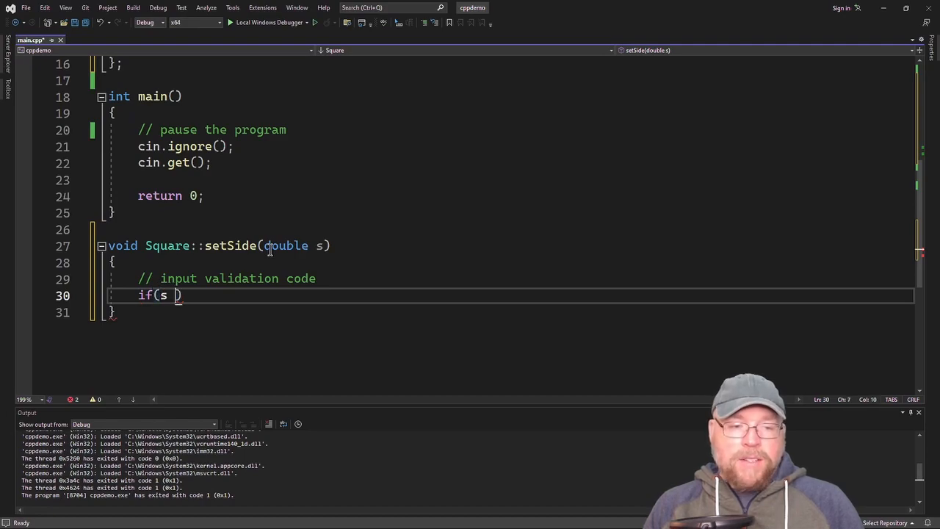
type("> 0")
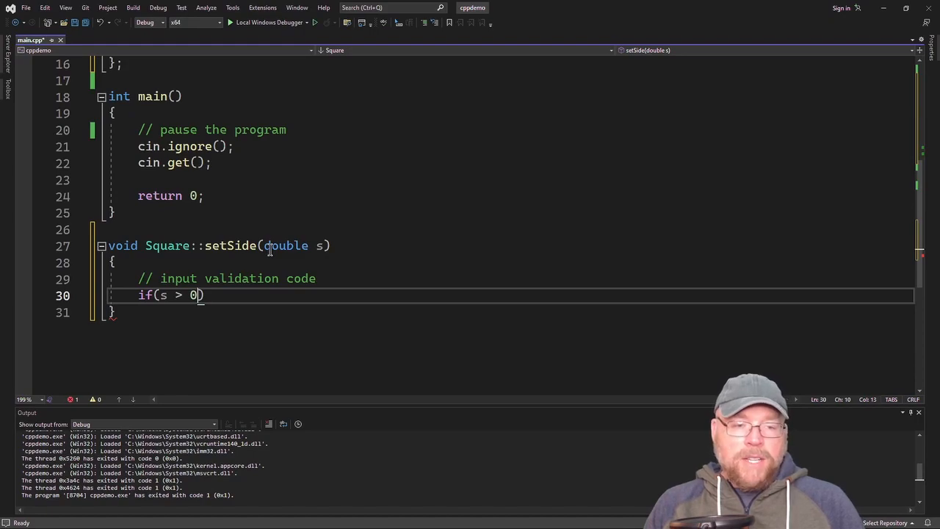
type("side = s;")
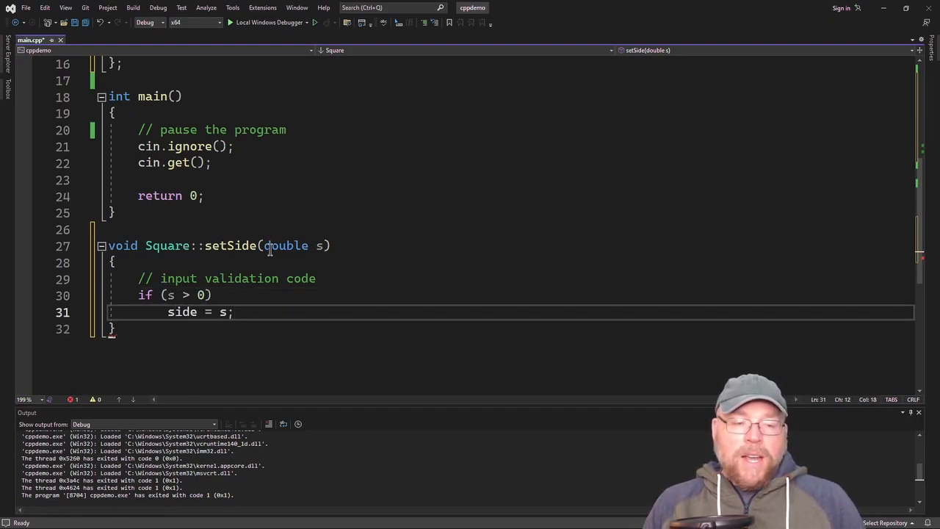
type("else")
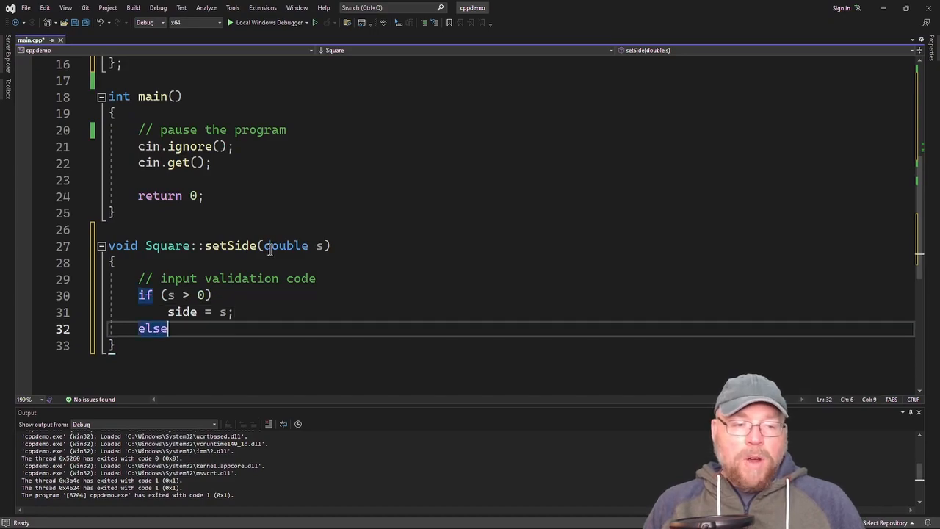
type("exit(E")
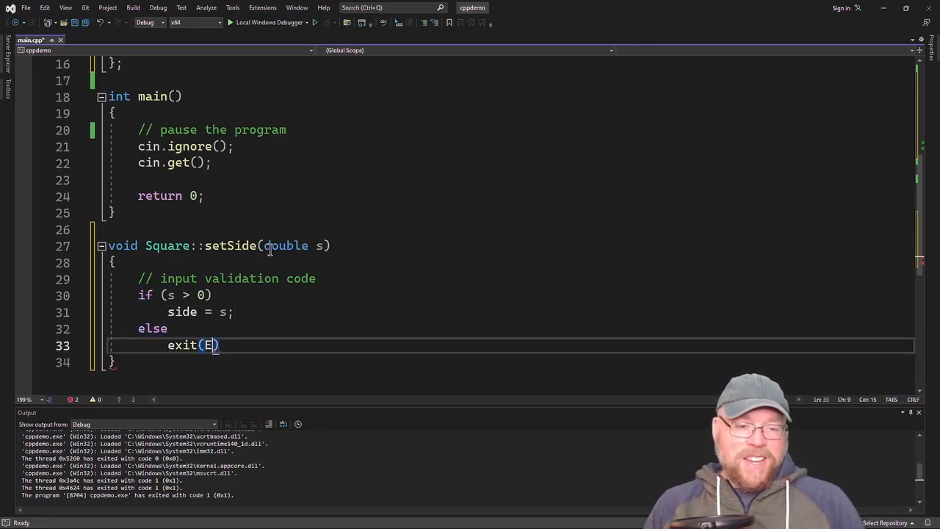
type("XIT_SUCCESS")
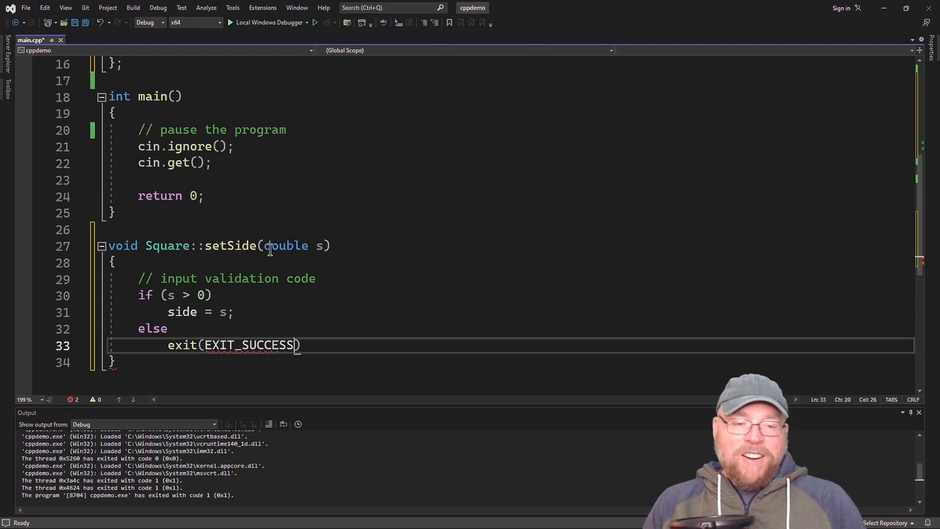
type(";")
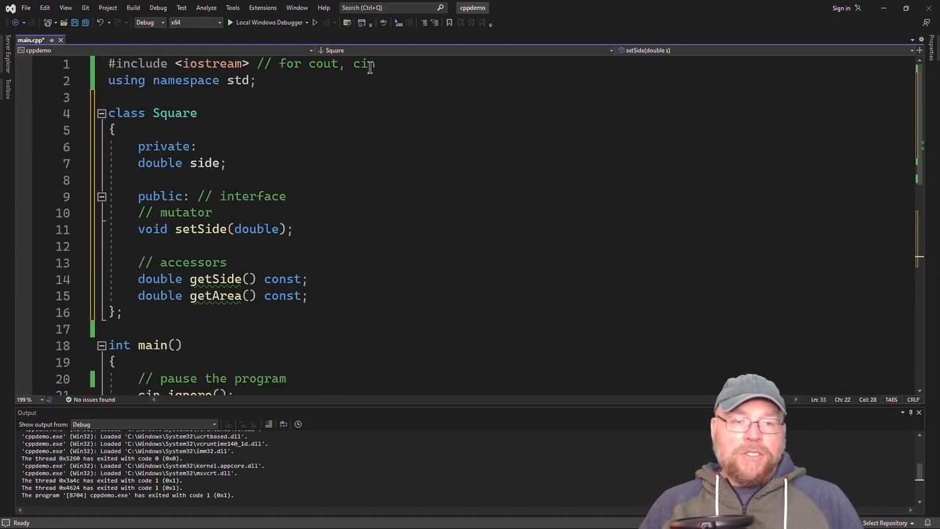
Add '#include <cstdlib> // for exit()' below the iostream include.
type("#include")
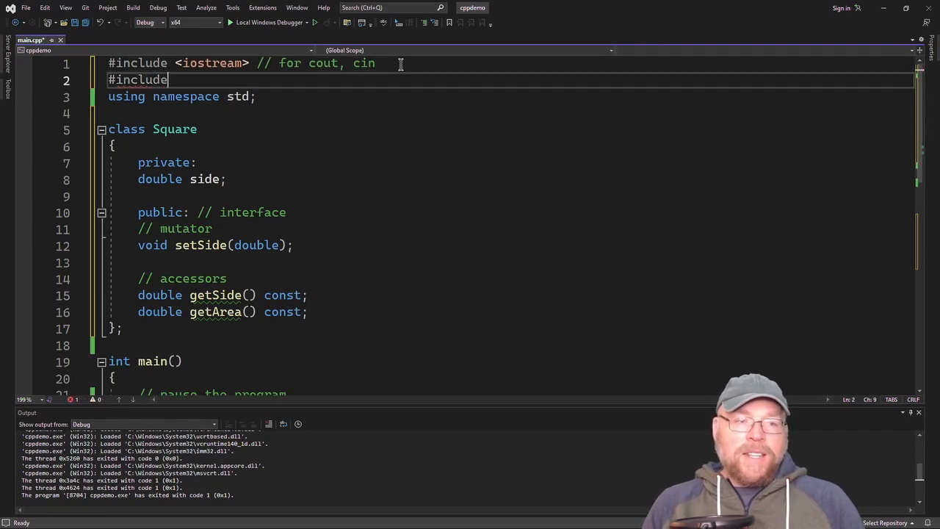
type("<cstdlib> // for ex")
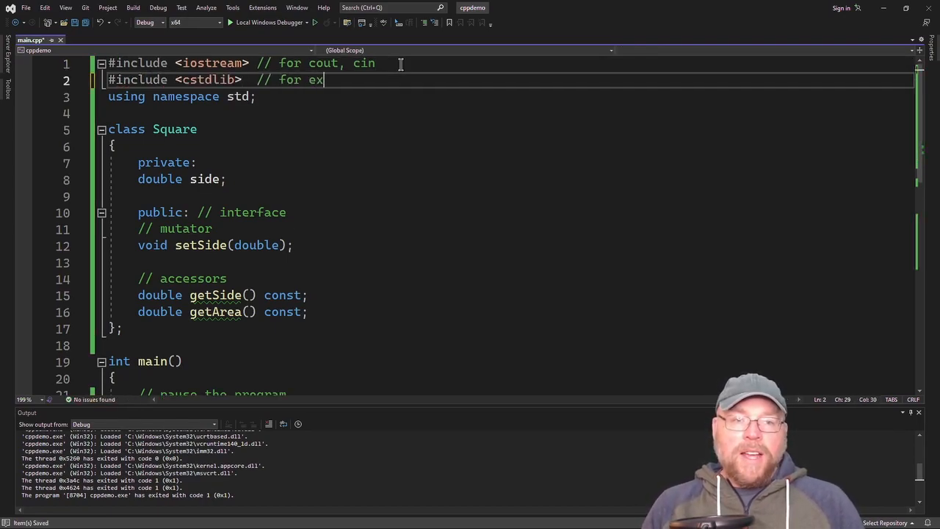
type("it()")
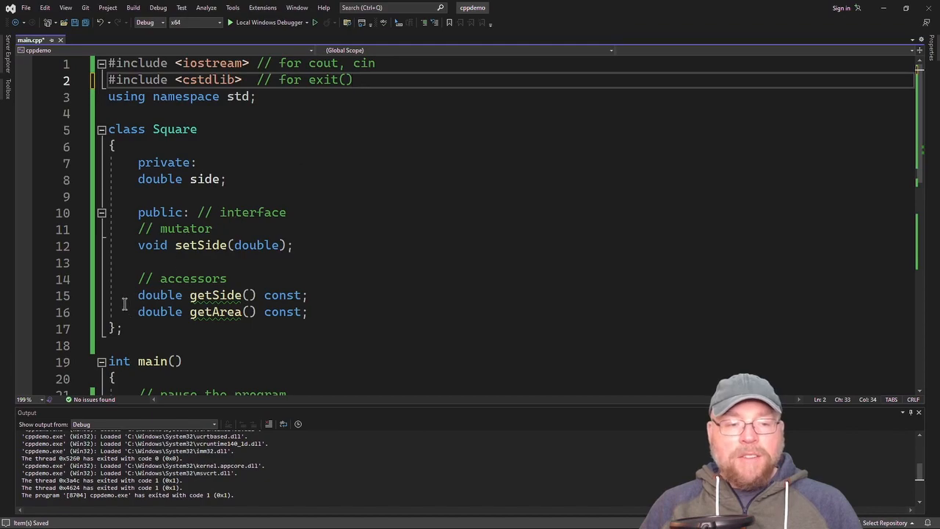
left_click_drag(138, 294, 307, 312)
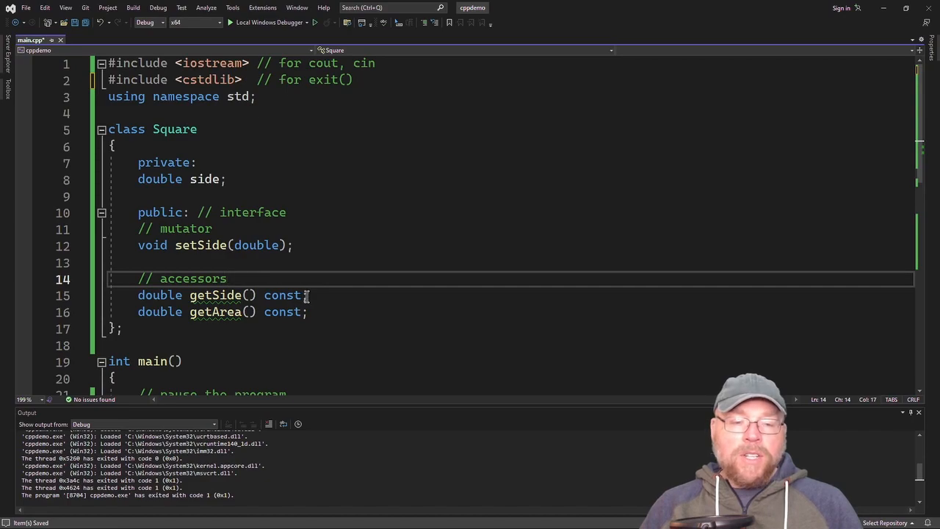
left_click(307, 294)
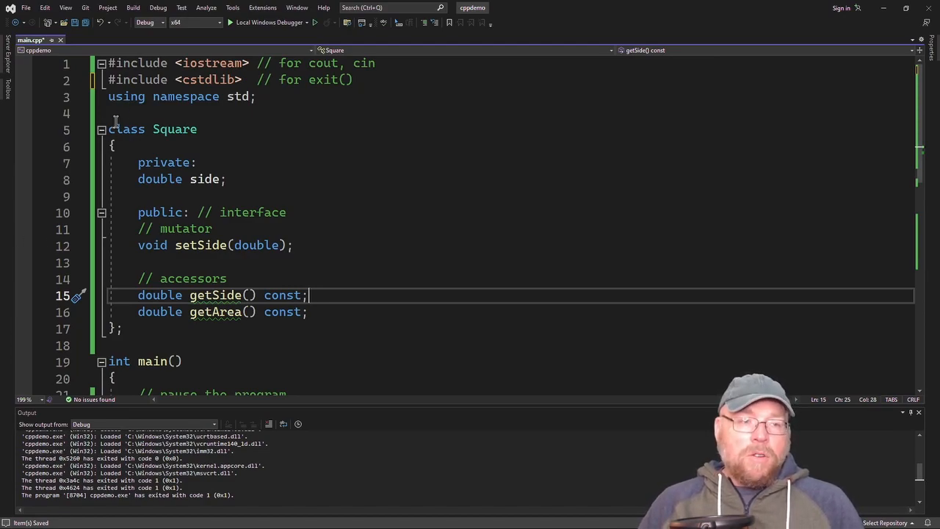
Add a '// class declaration' comment above class Square.
key("enter")
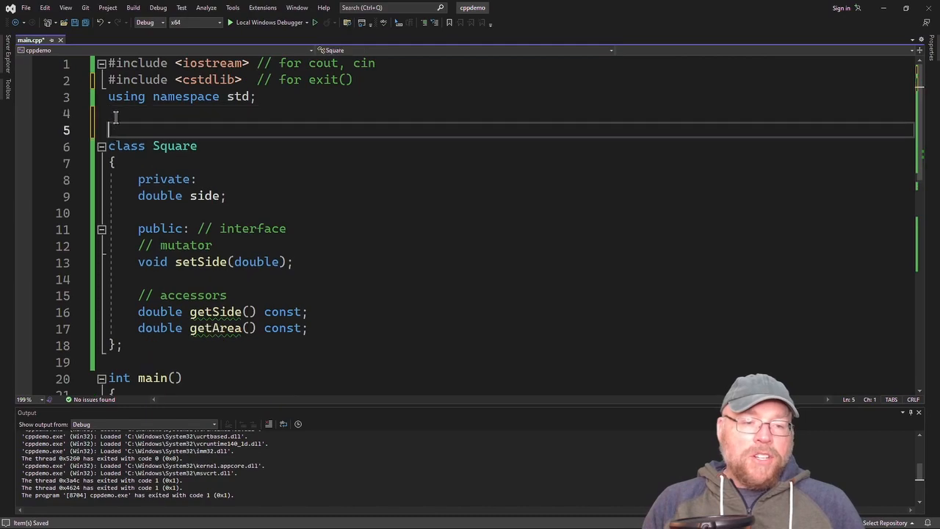
type("// class")
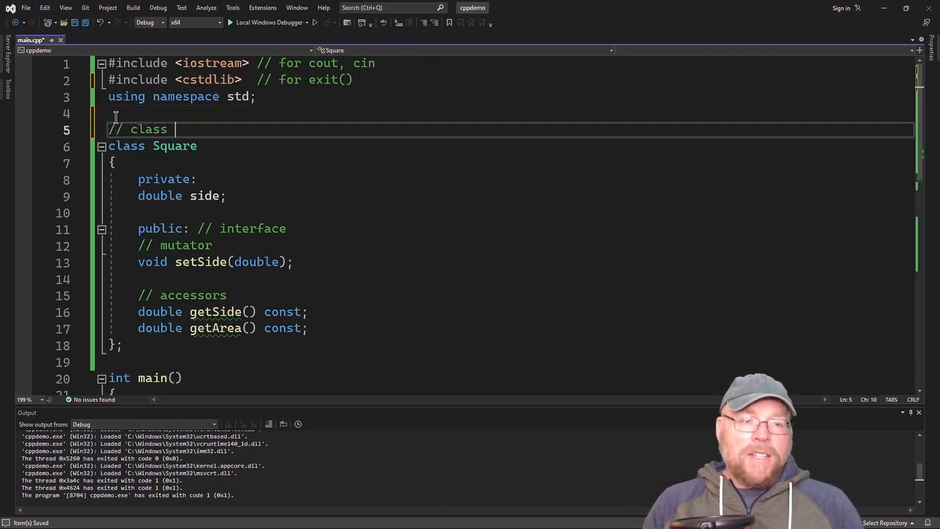
type("declaration")
left_click(511, 295)
type(" -- inline")
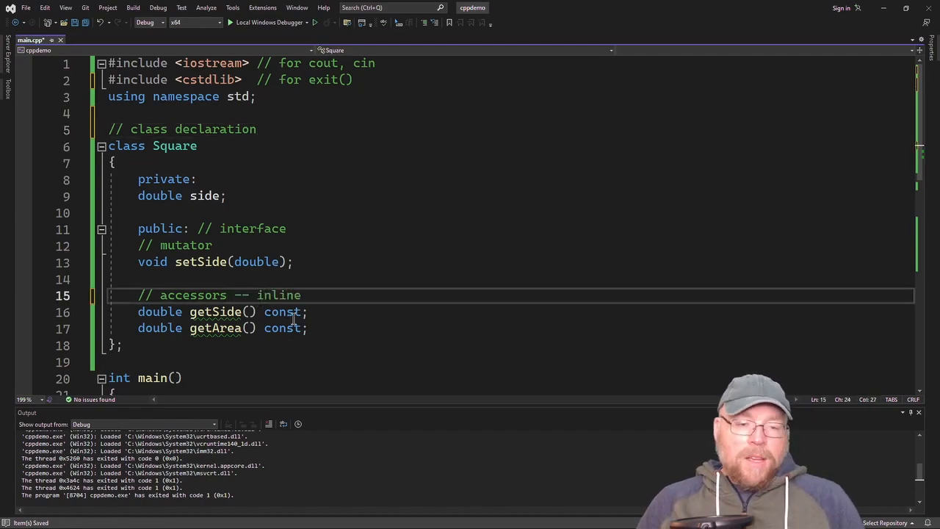
Give getSide a body that returns side.
left_click(301, 311)
type("r")
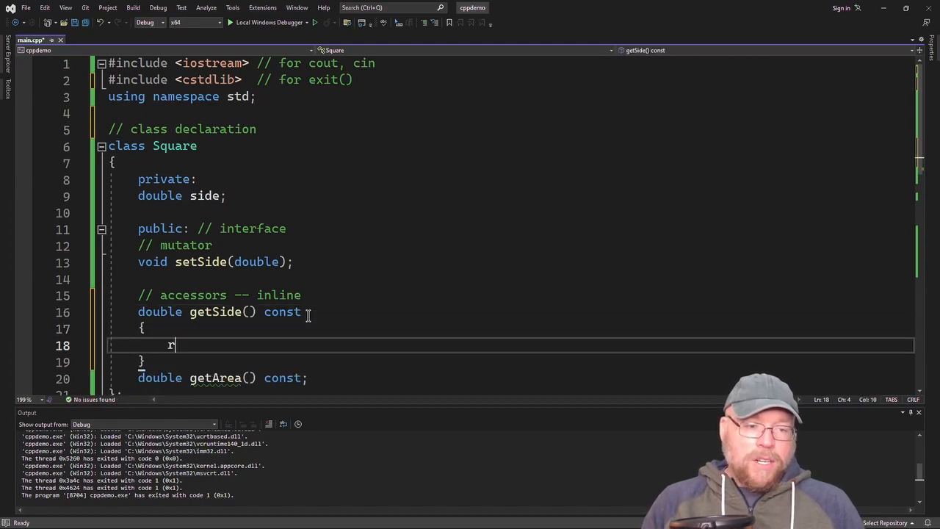
type("eturn side;")
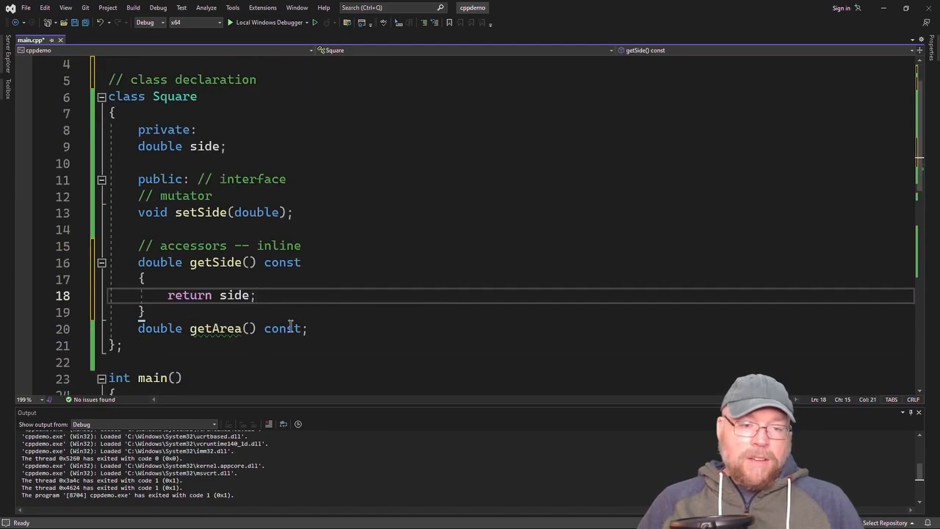
key("enter")
type("return side * side;")
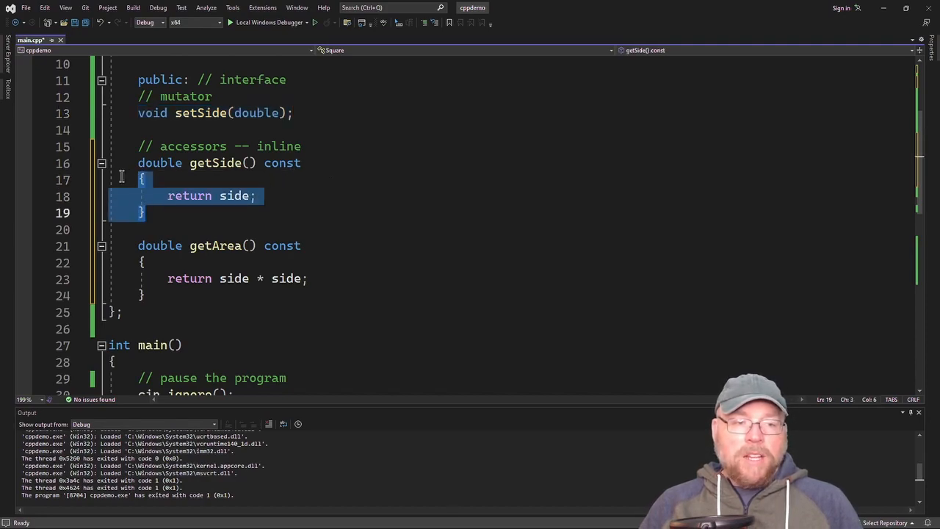
Write one-line bodies: getSide { return side; } and getArea { return side * side; }.
left_click(308, 163)
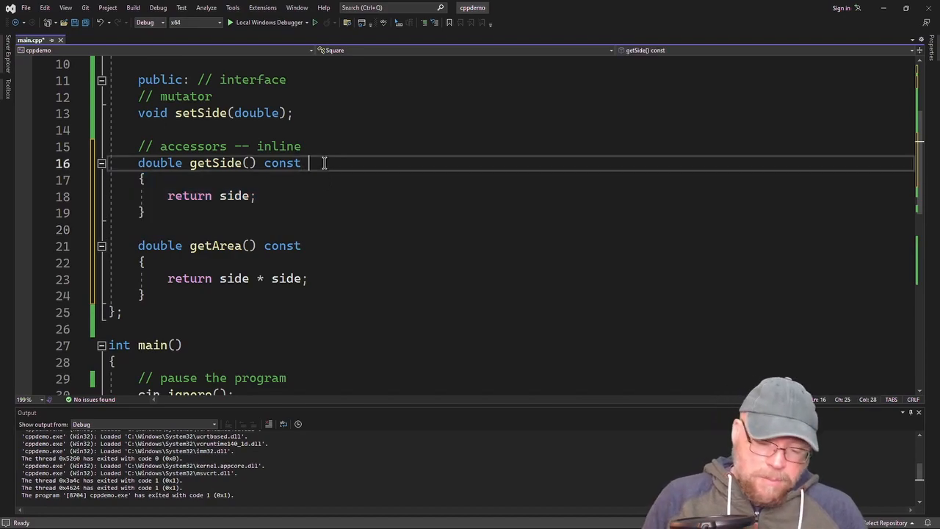
type("{ return side; }")
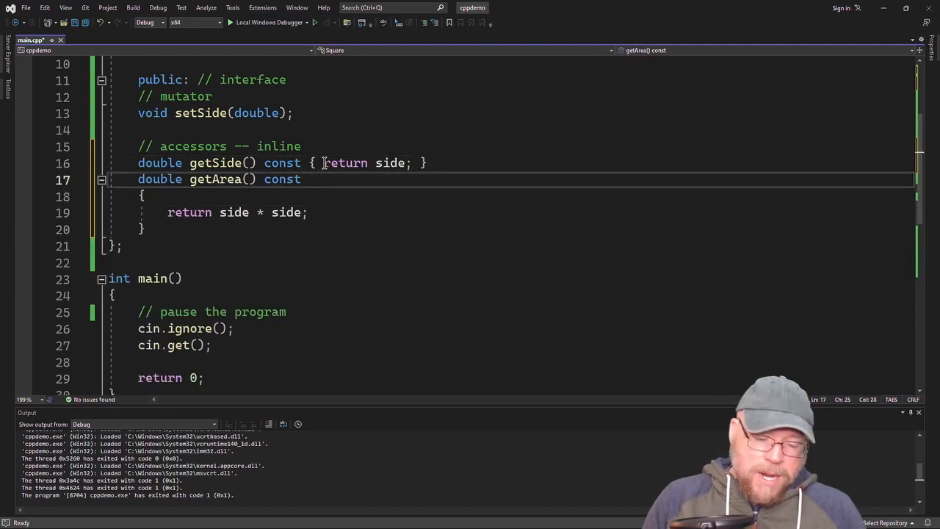
type("{ return")
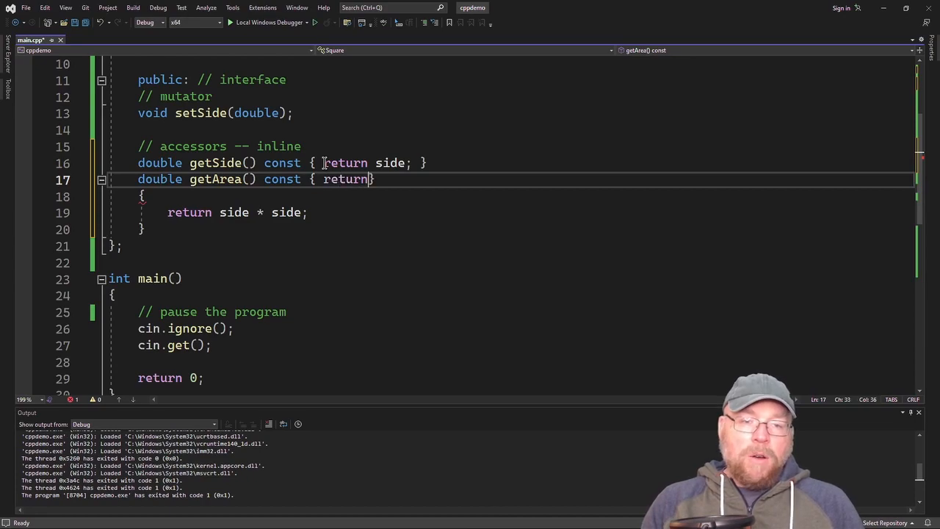
type("side * side;")
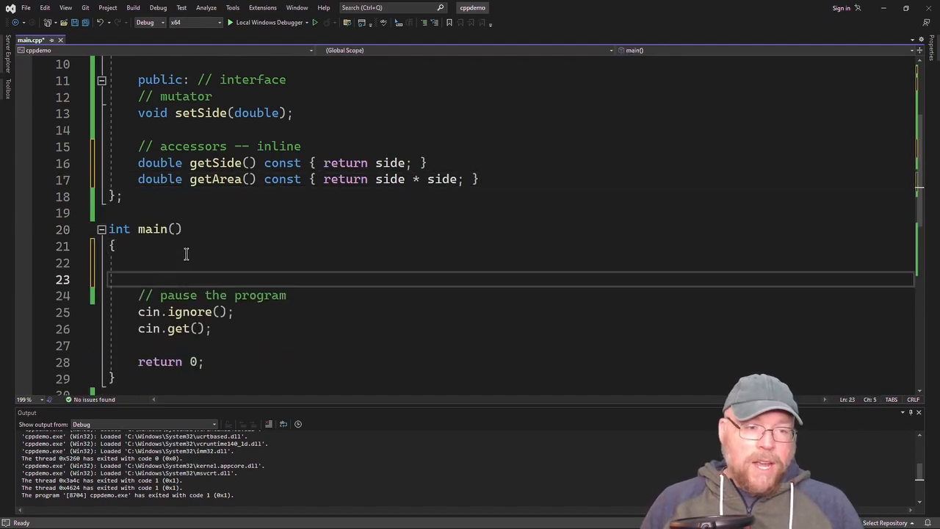
In main, create Square s, call setSide(1.1), and print getSide() and getArea().
type("Square s;")
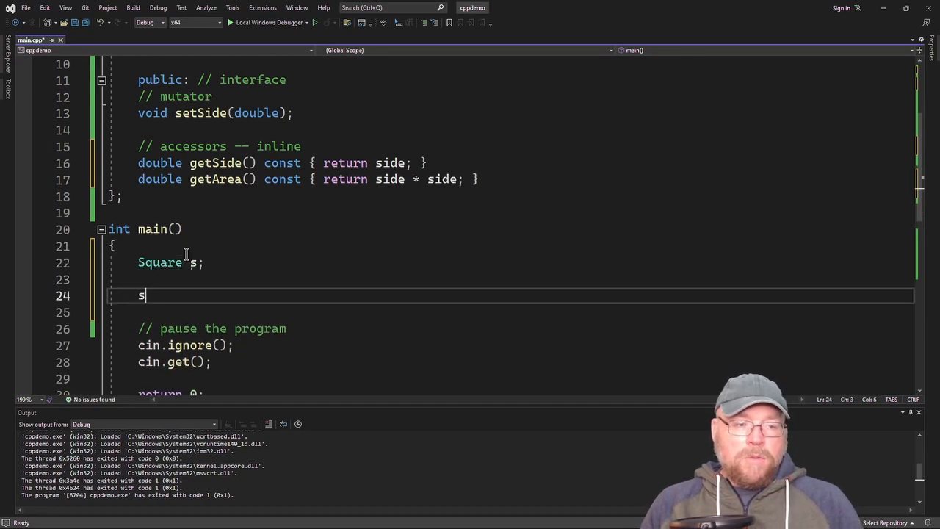
type(".setSide(1.1);")
left_click(511, 312)
type("cout ")
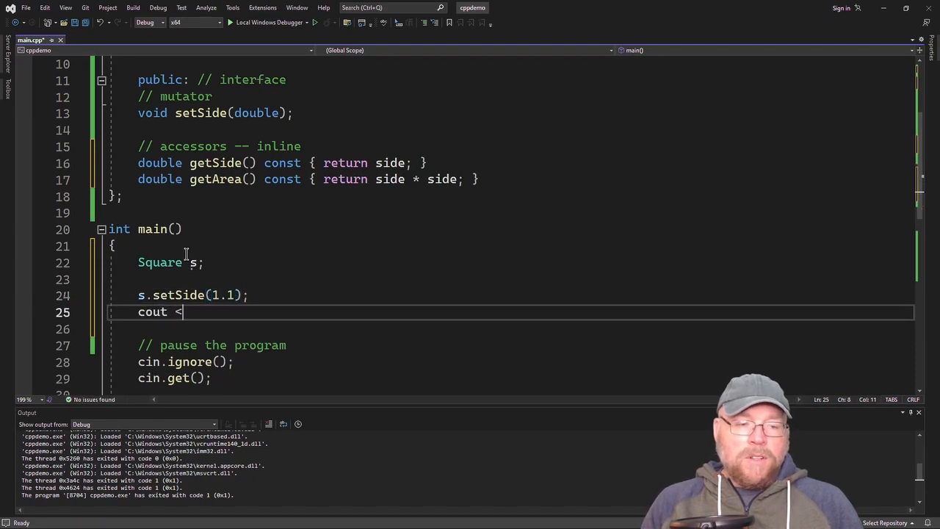
type("< s.")
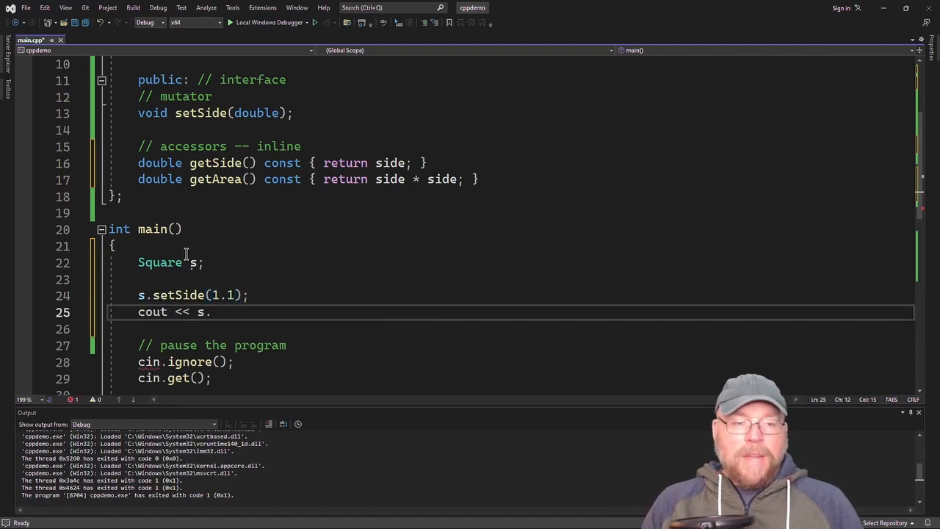
type("getSide() << endl;")
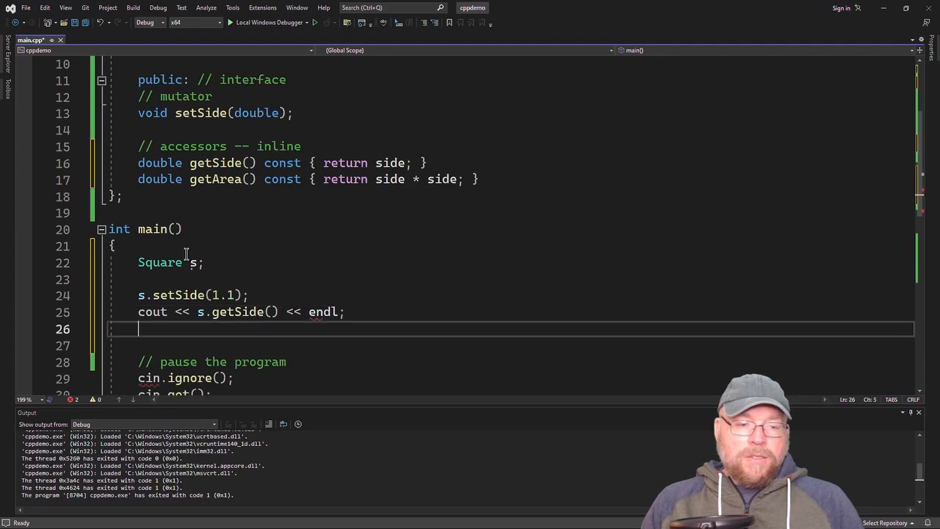
type("cout << s.")
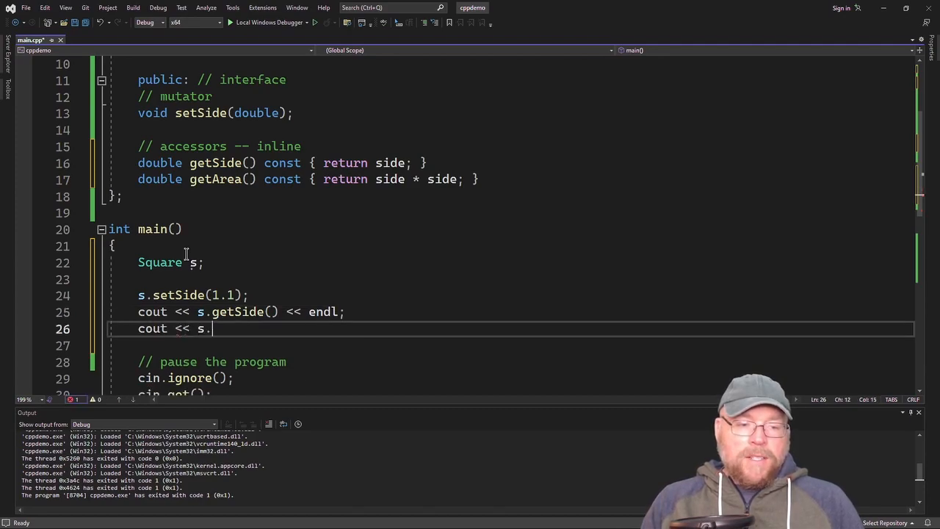
type("getArea() << endl;")
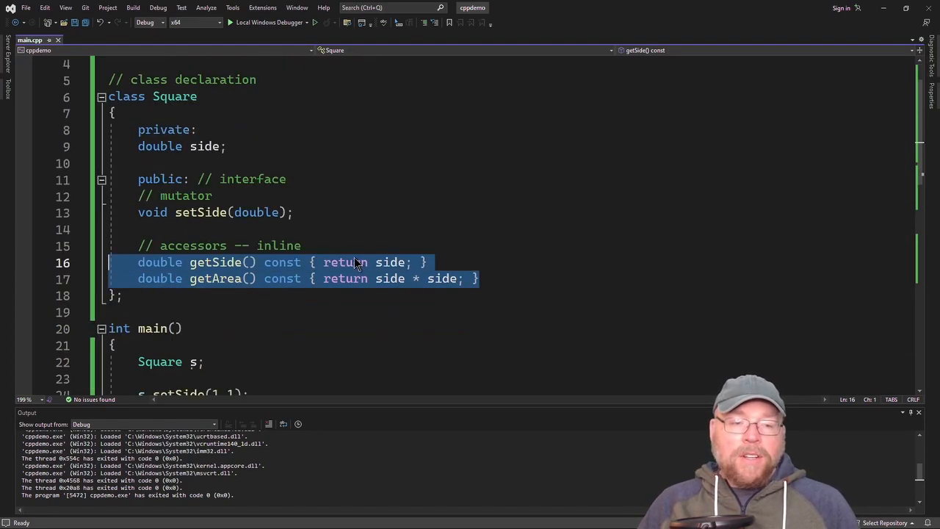
Scroll down to review the code after saving and running the program.
scroll("down", 3)
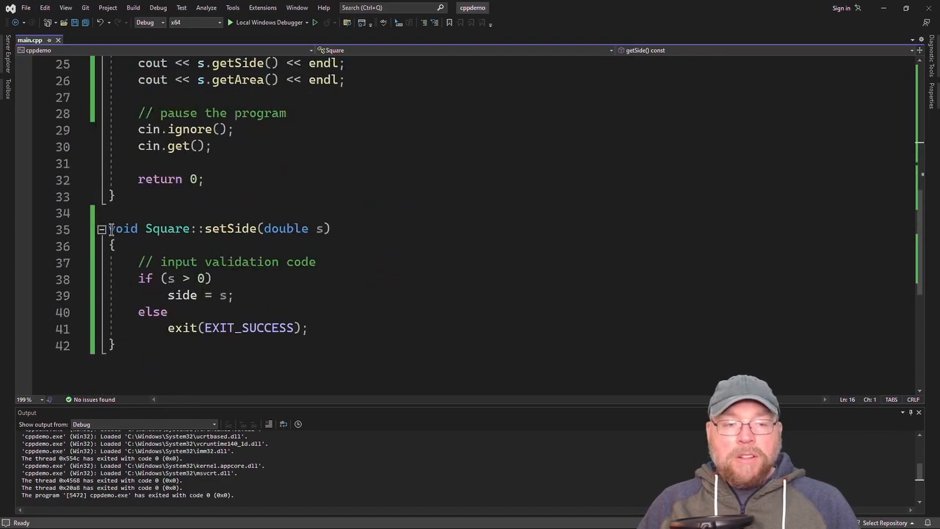